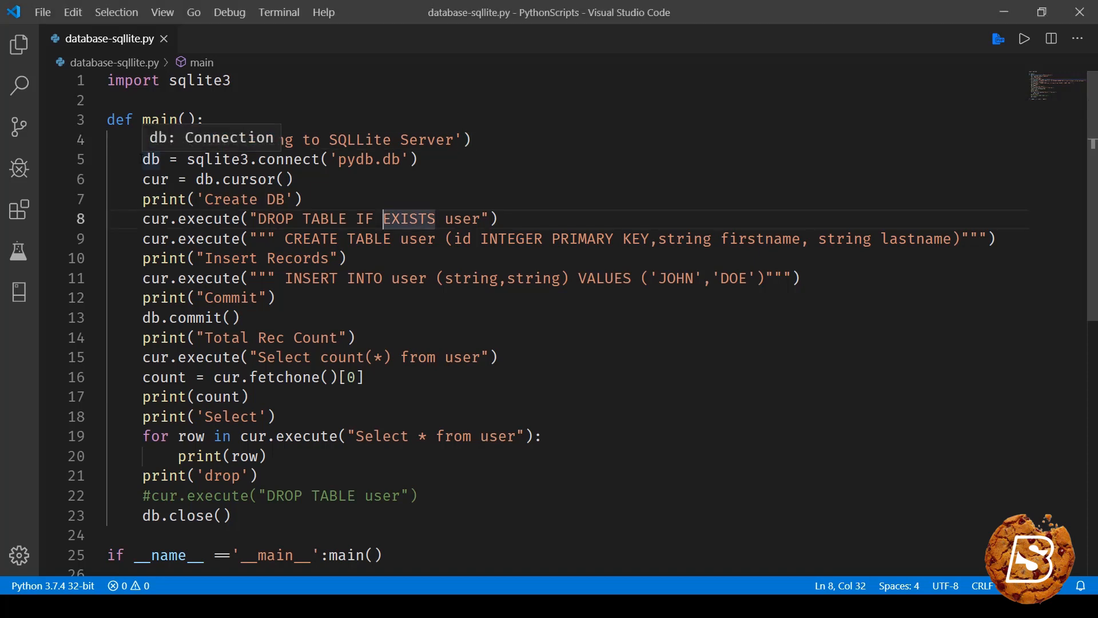
# Step: Review the import sqlite3 line, the connect call and every use of cur
pyautogui.click(231, 80)
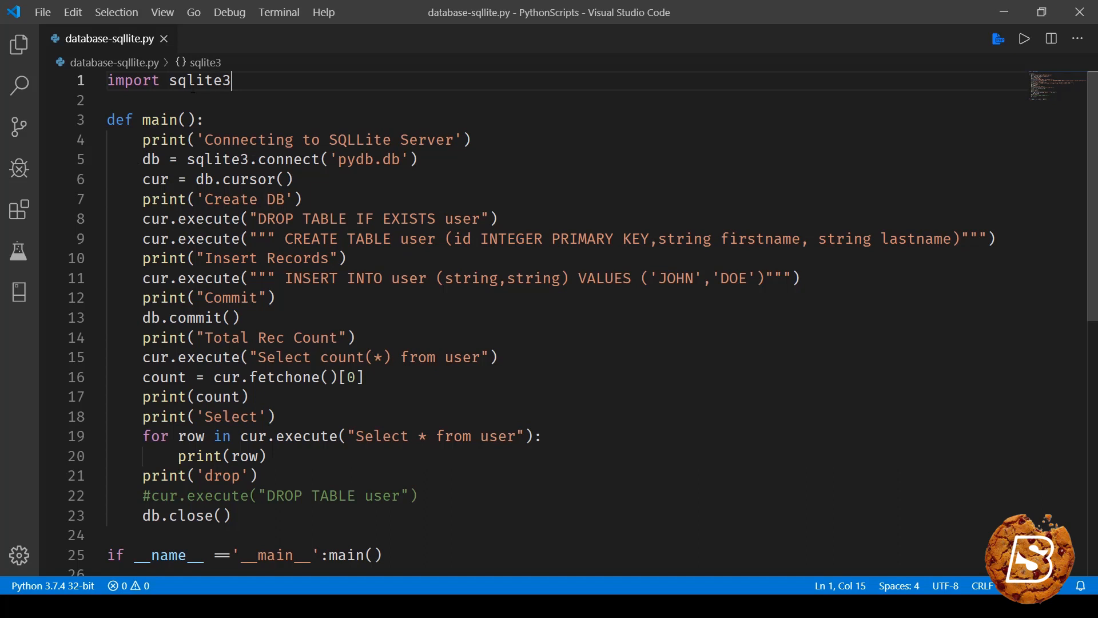
pyautogui.tripleClick(168, 80)
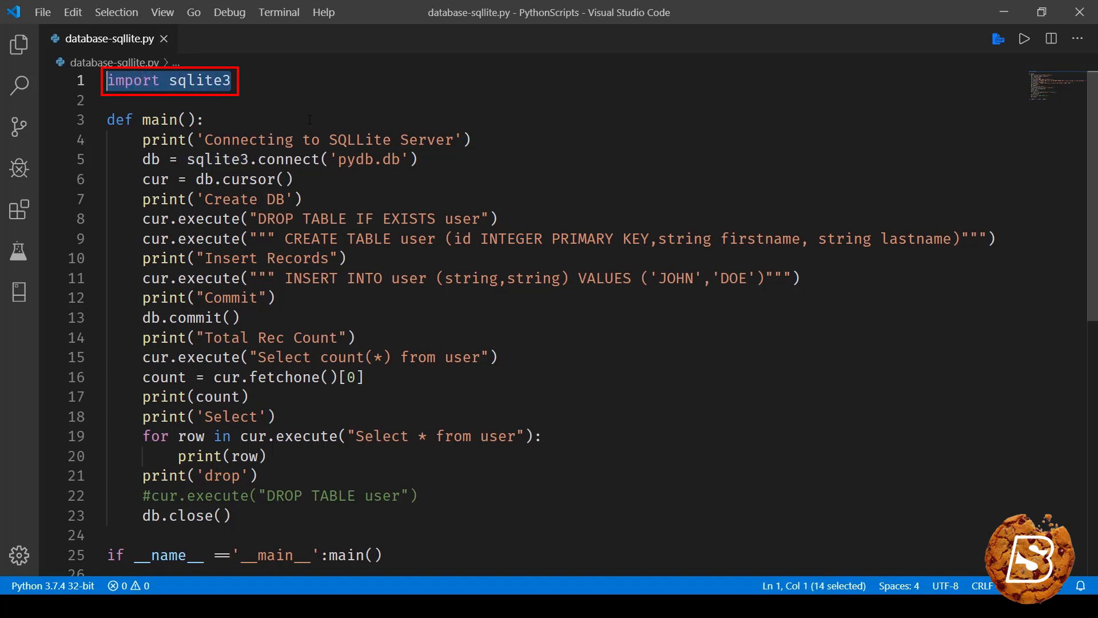
pyautogui.doubleClick(218, 159)
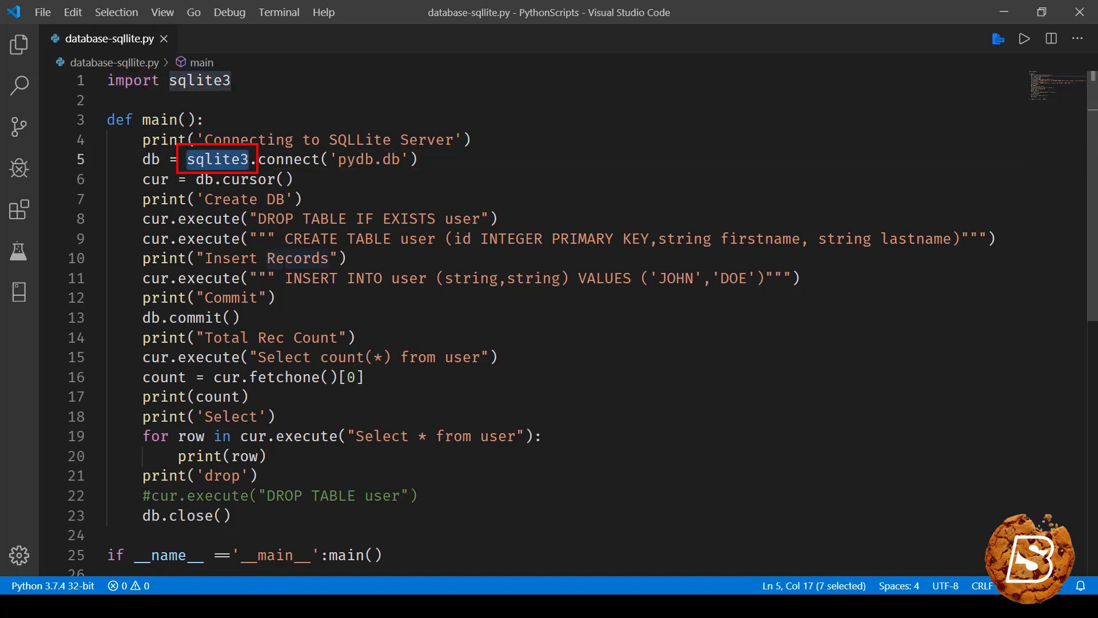
pyautogui.doubleClick(288, 159)
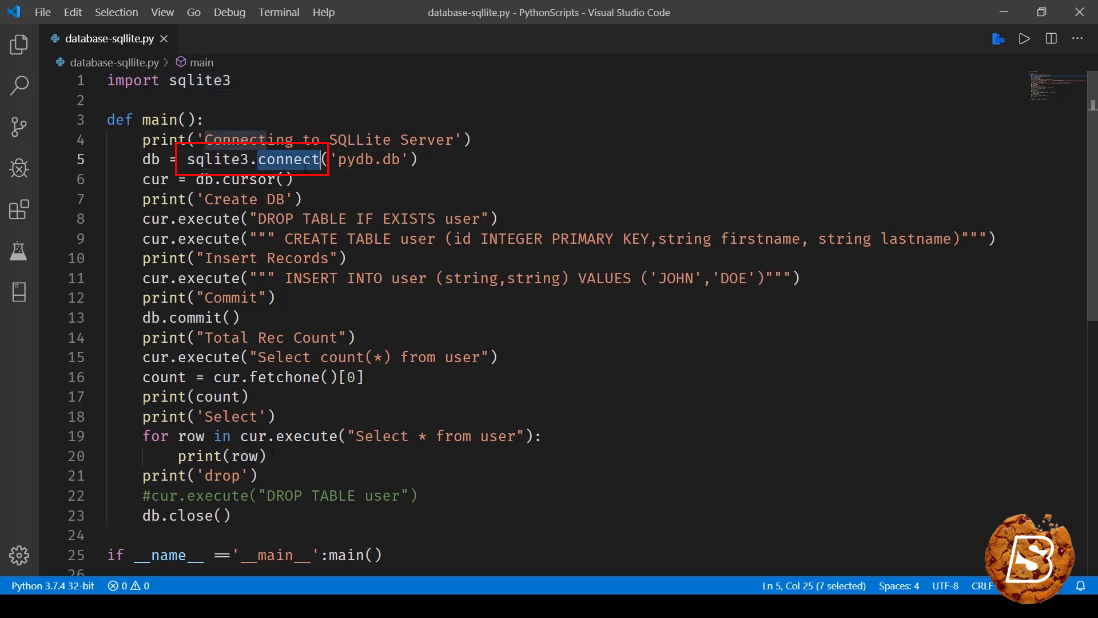
pyautogui.doubleClick(366, 159)
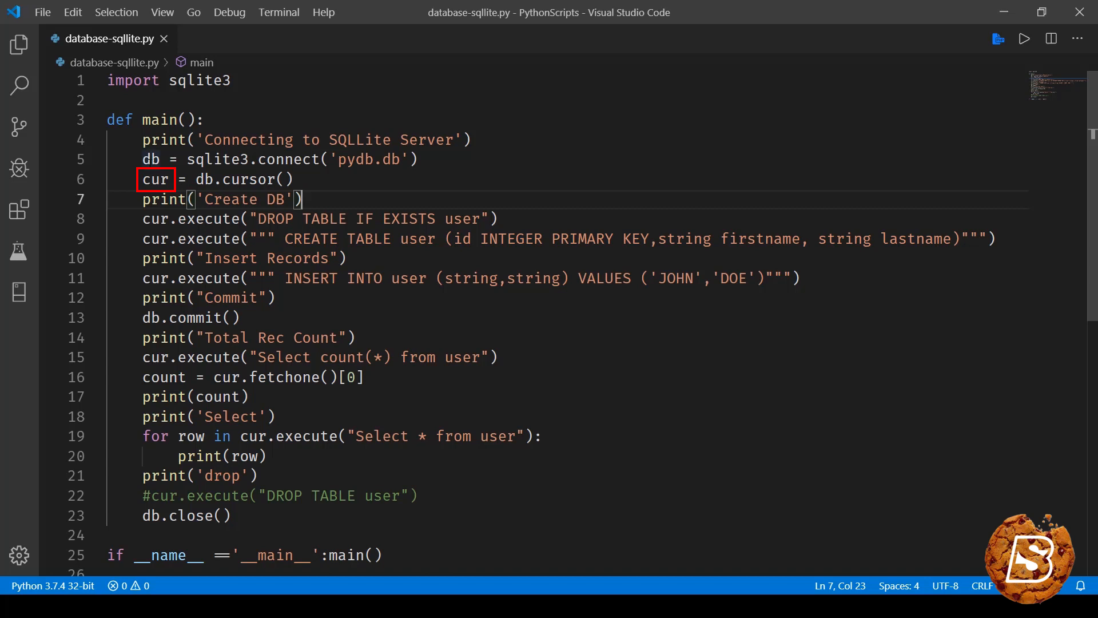
pyautogui.doubleClick(150, 159)
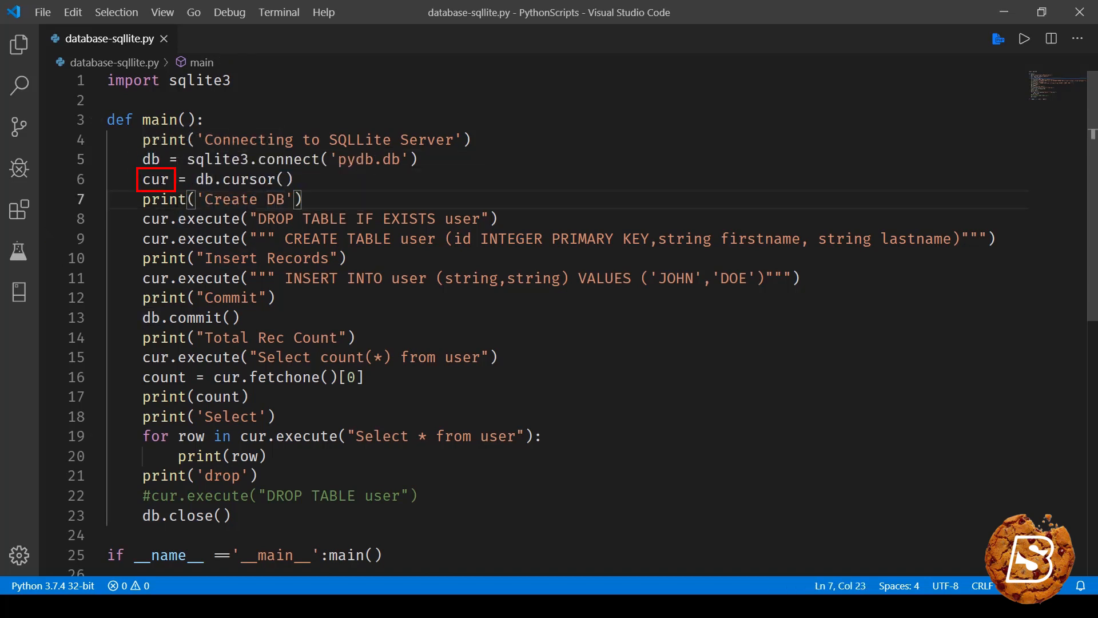
pyautogui.doubleClick(155, 179)
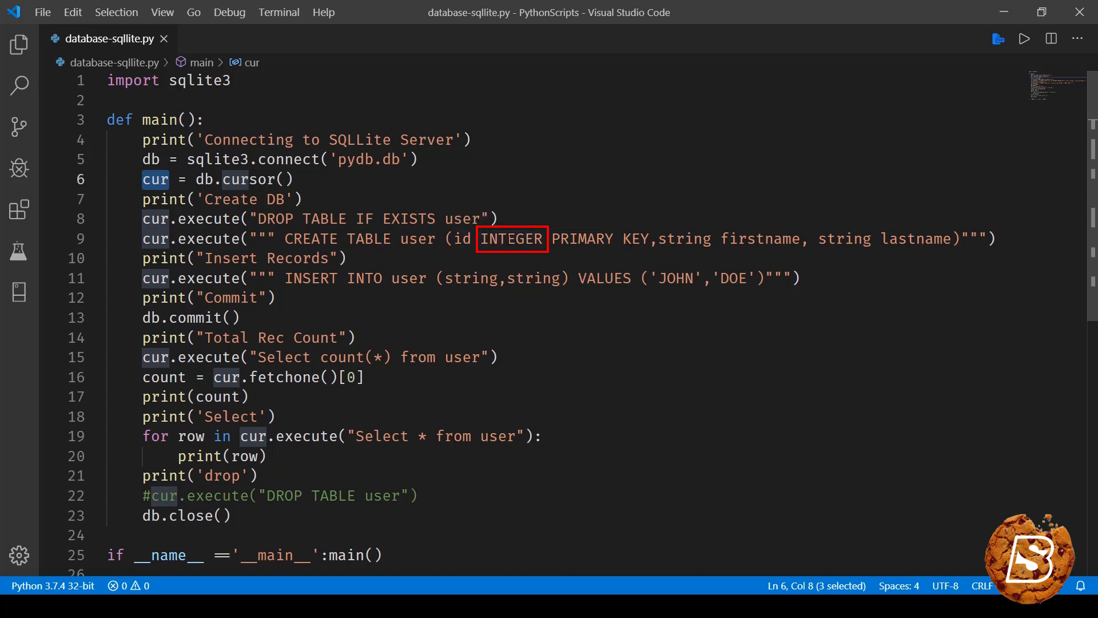
pyautogui.moveTo(684, 238)
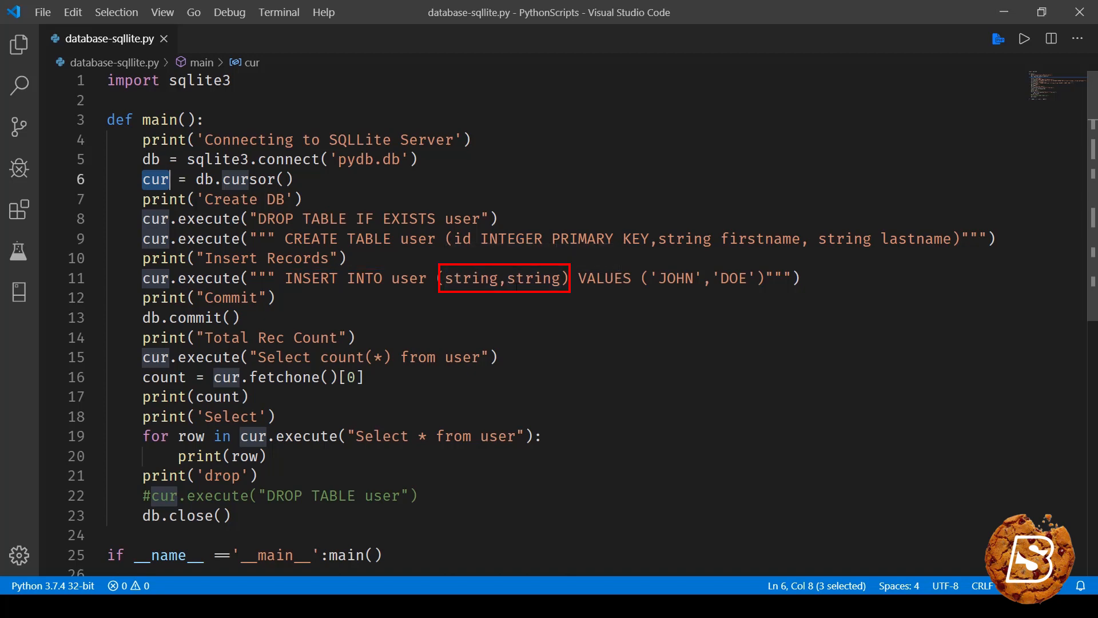
pyautogui.moveTo(503, 278)
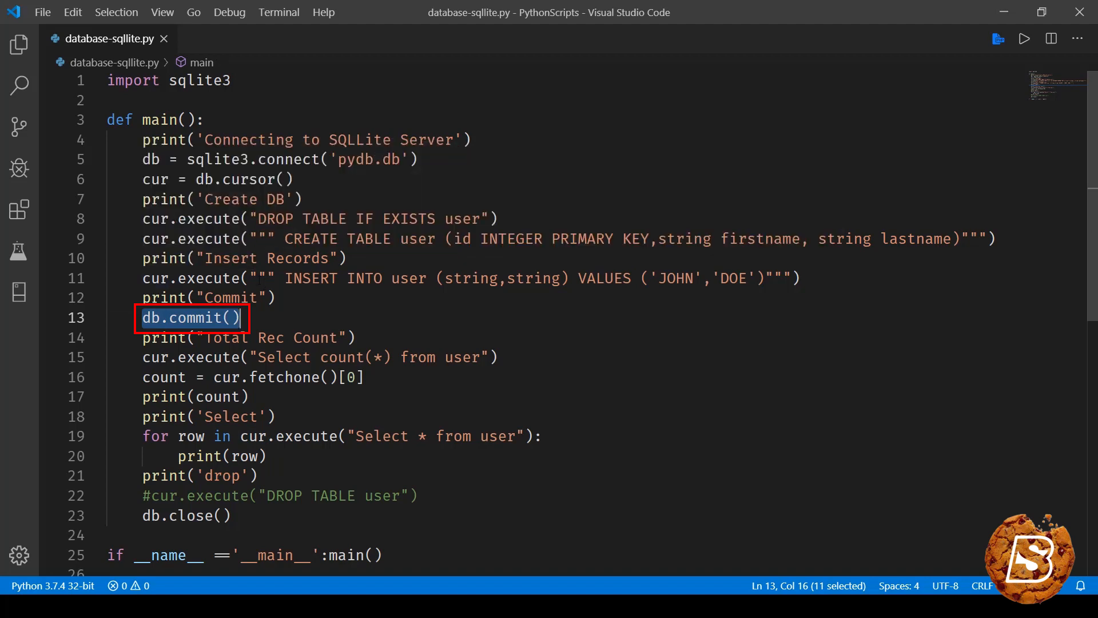
pyautogui.moveTo(150, 318)
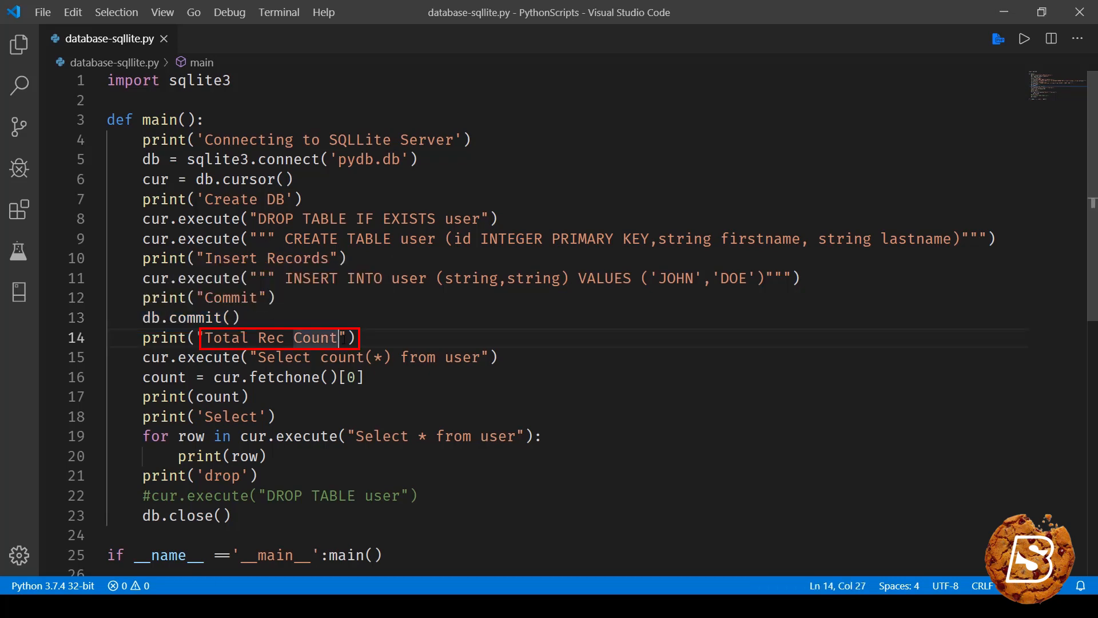
# Step: Complete fetchone on line 16 and inspect its [0] index
pyautogui.scroll(3)
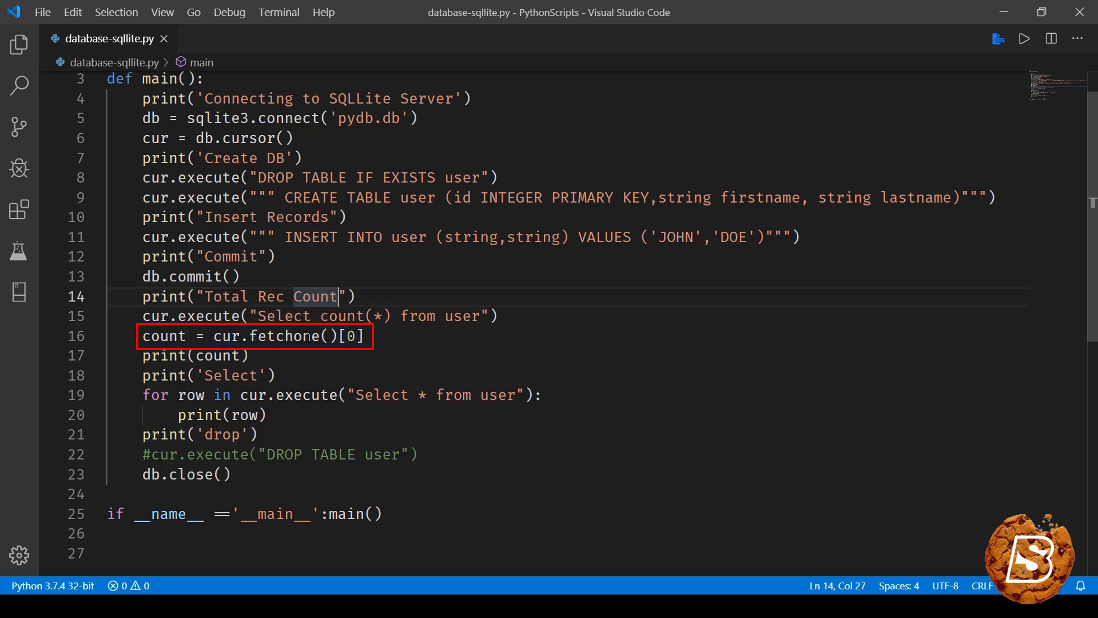
pyautogui.doubleClick(282, 336)
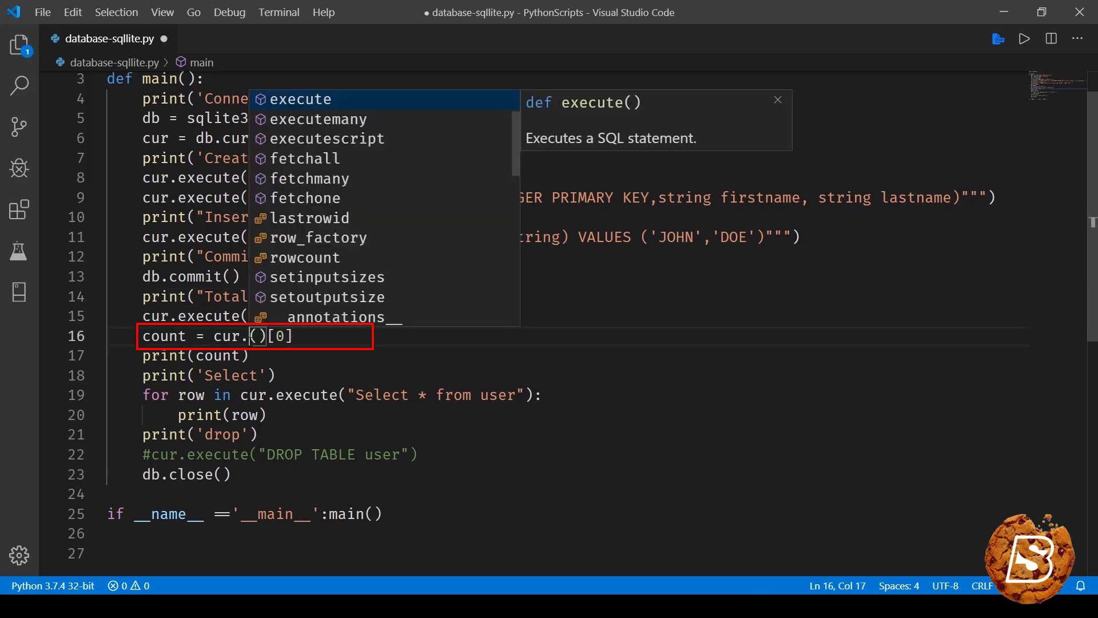
pyautogui.write('fetchone')
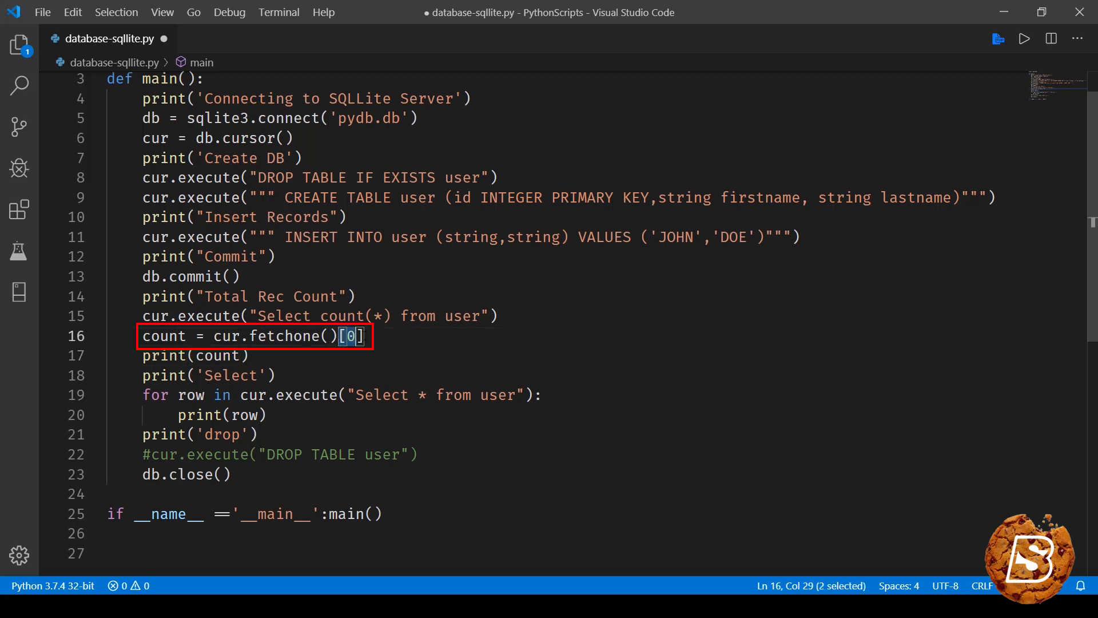
pyautogui.press('shift+right')
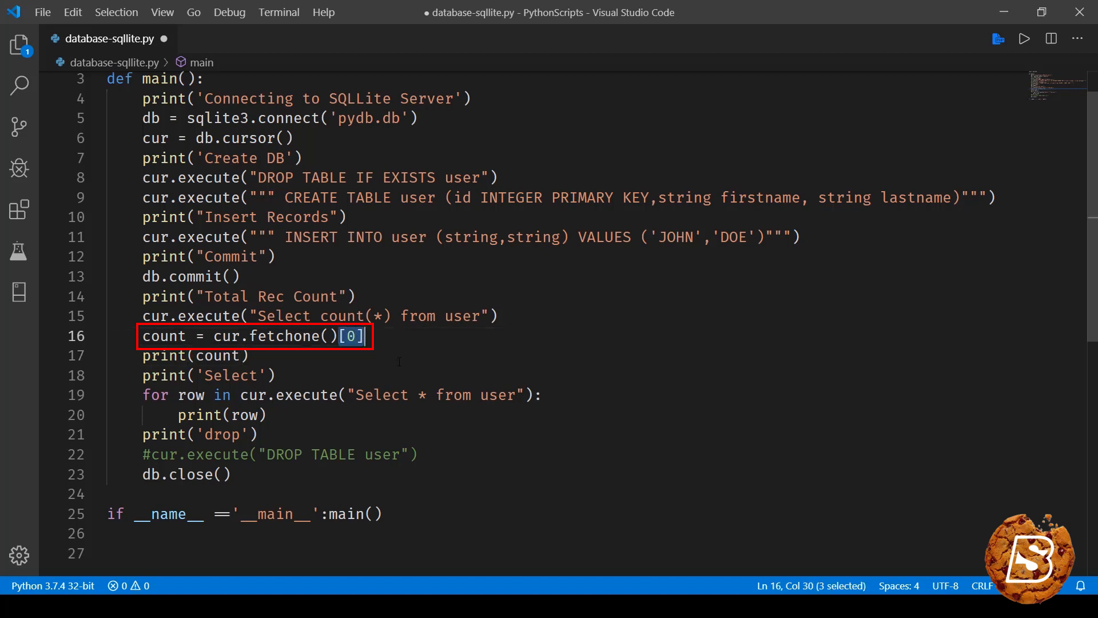
pyautogui.doubleClick(164, 337)
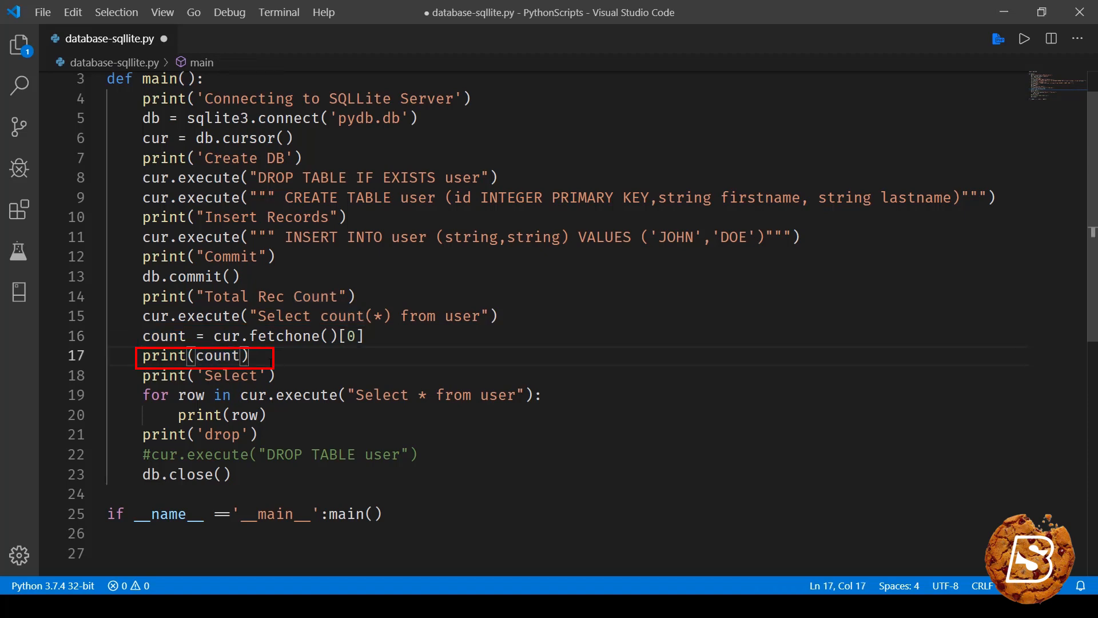
# Step: Name the CREATE TABLE columns firstname and lastname on line 9
pyautogui.scroll(-3)
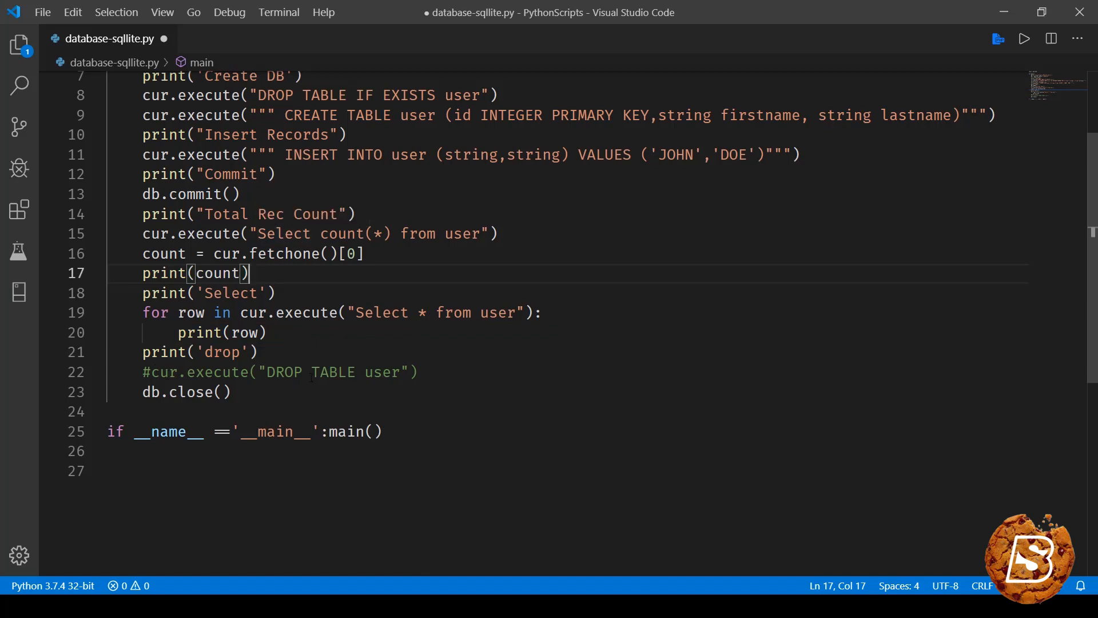
pyautogui.scroll(3)
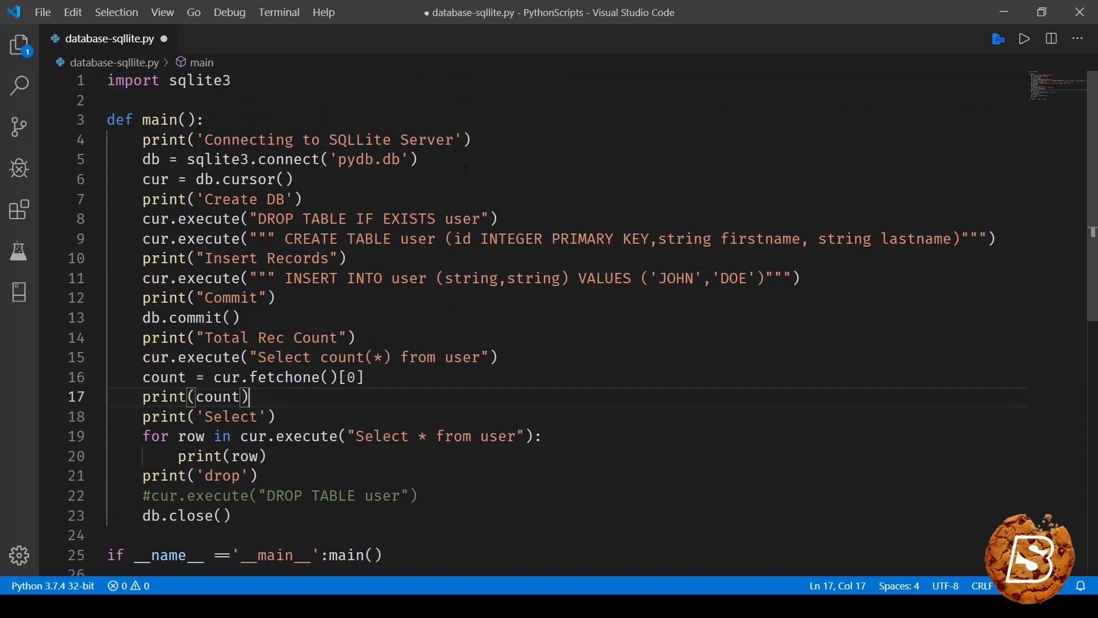
pyautogui.scroll(-3)
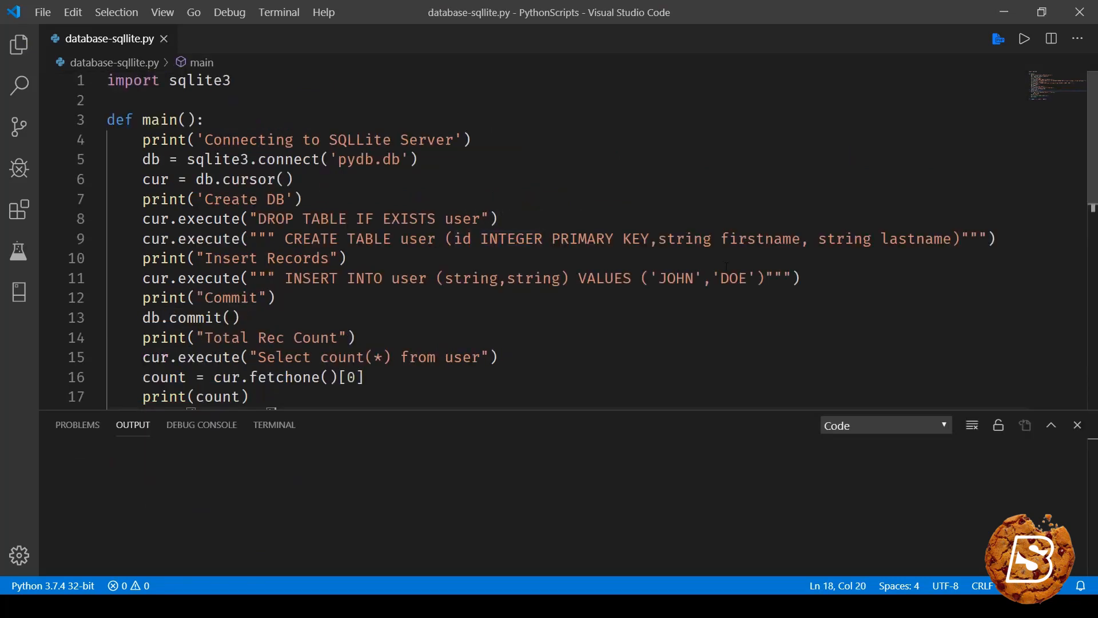
pyautogui.doubleClick(760, 239)
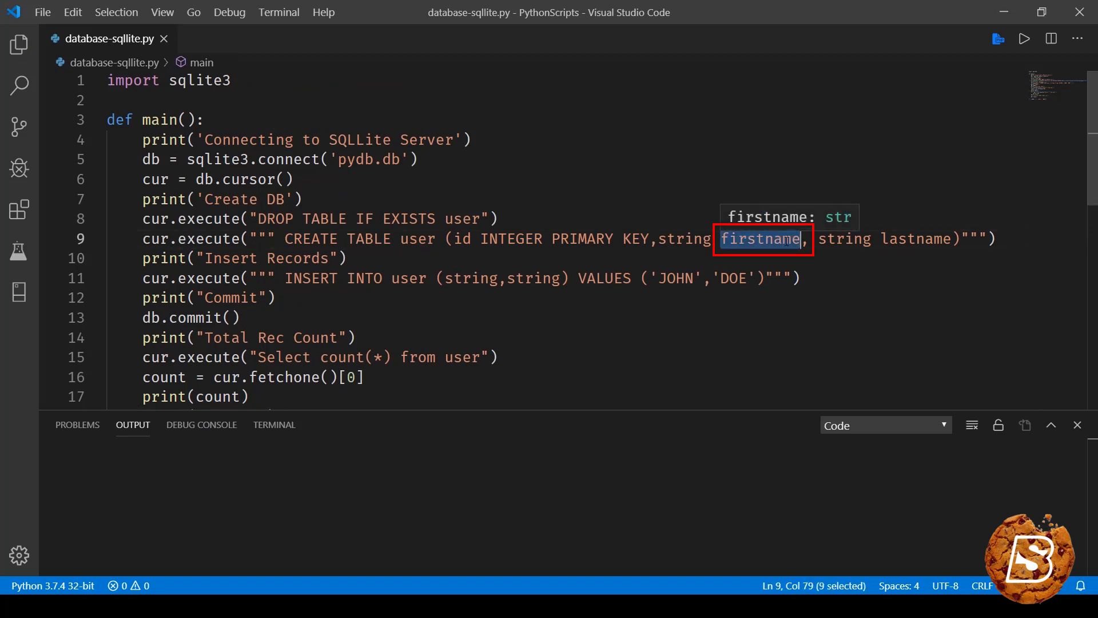
pyautogui.press('Delete')
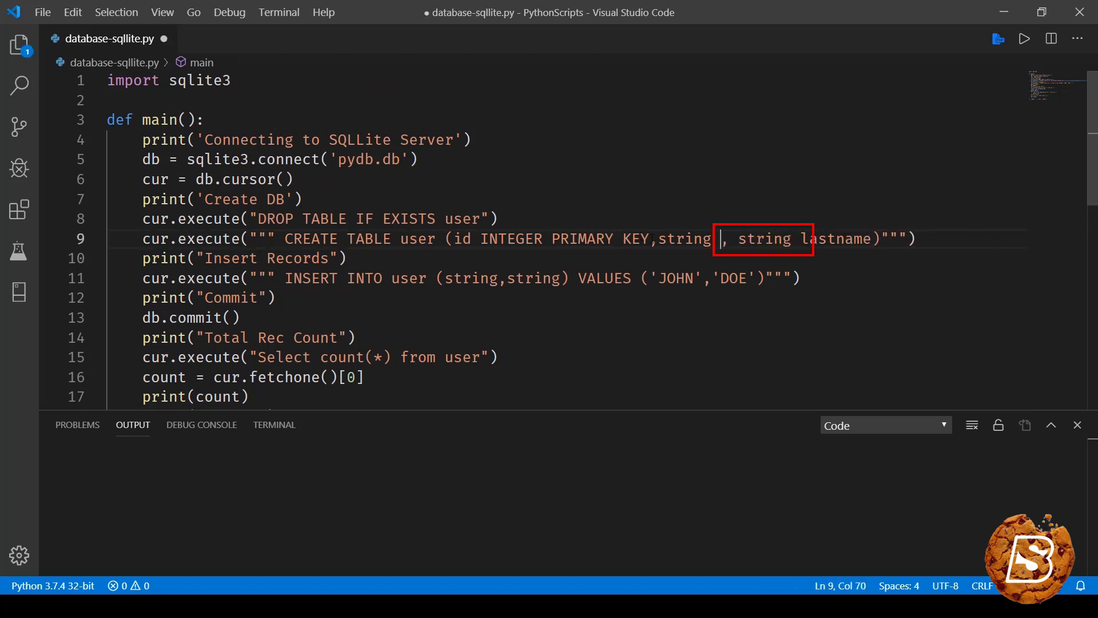
pyautogui.write('firstname')
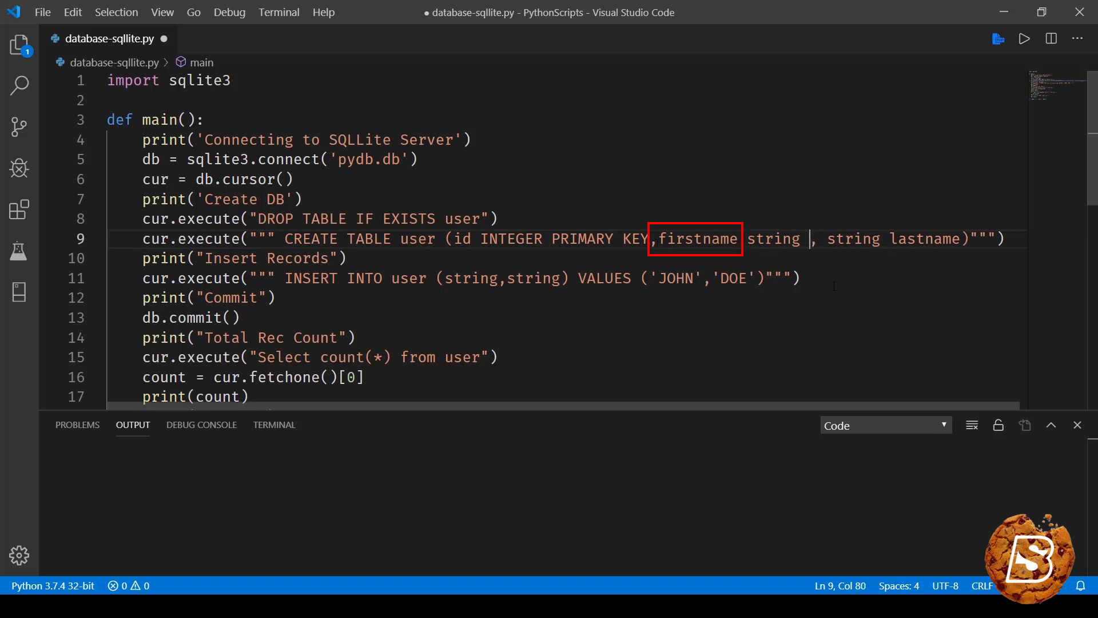
pyautogui.doubleClick(921, 239)
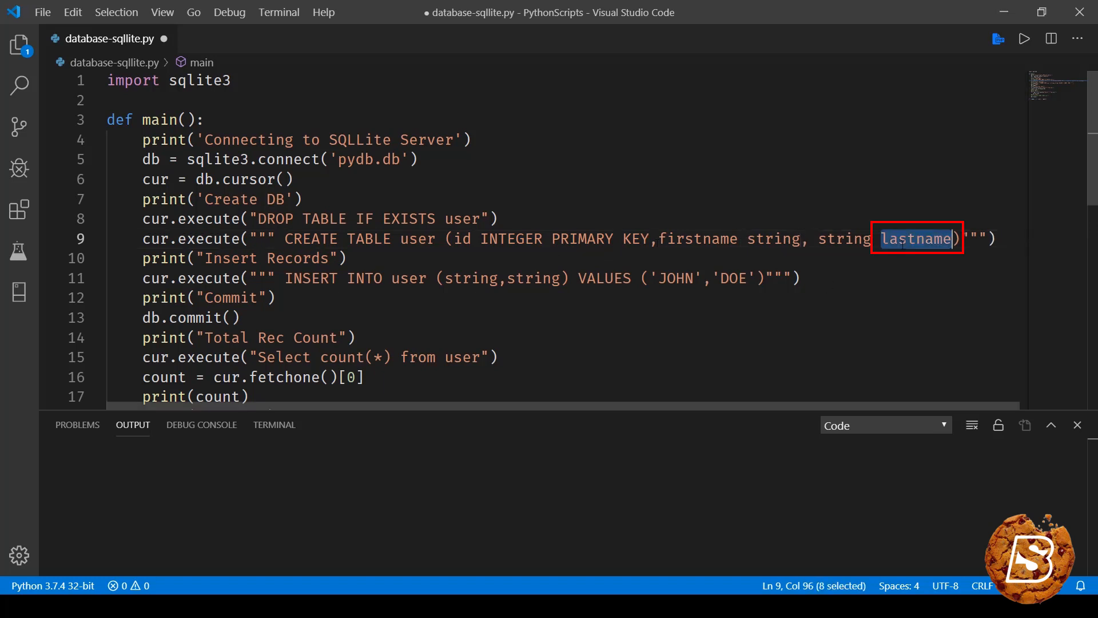
pyautogui.press('Delete')
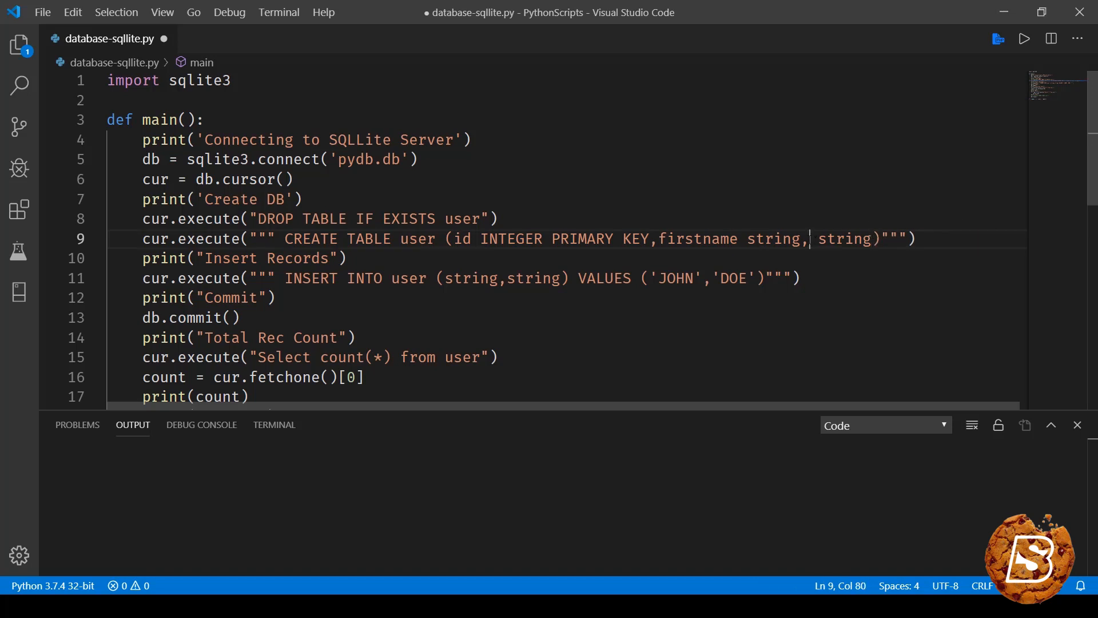
pyautogui.write('lastname')
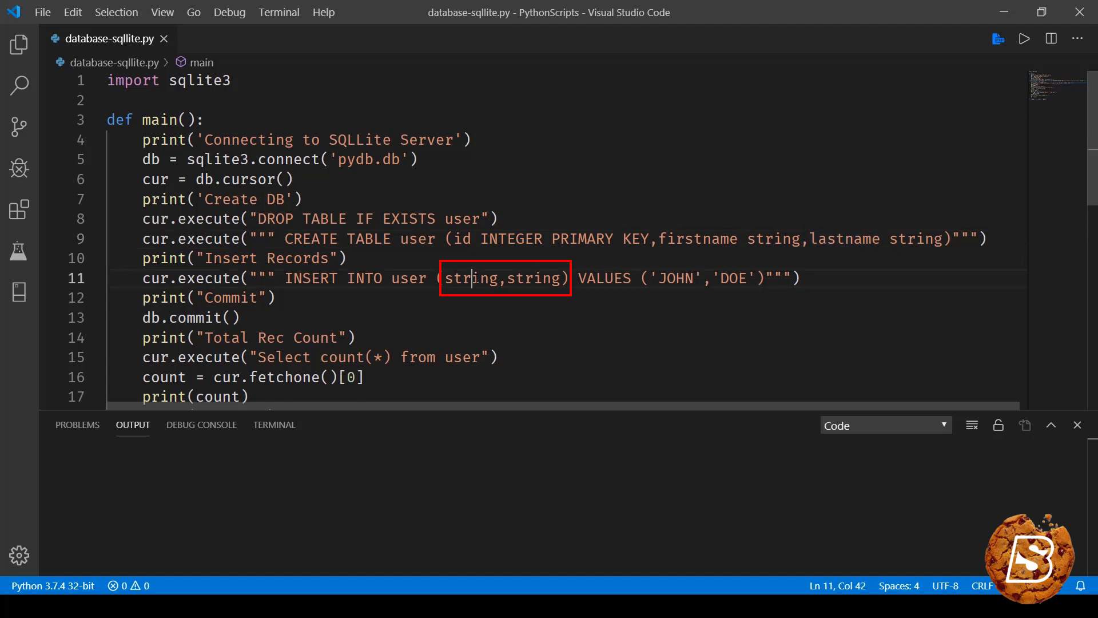
# Step: Replace the INSERT statement's placeholder columns with firstname and lastname
pyautogui.doubleClick(471, 278)
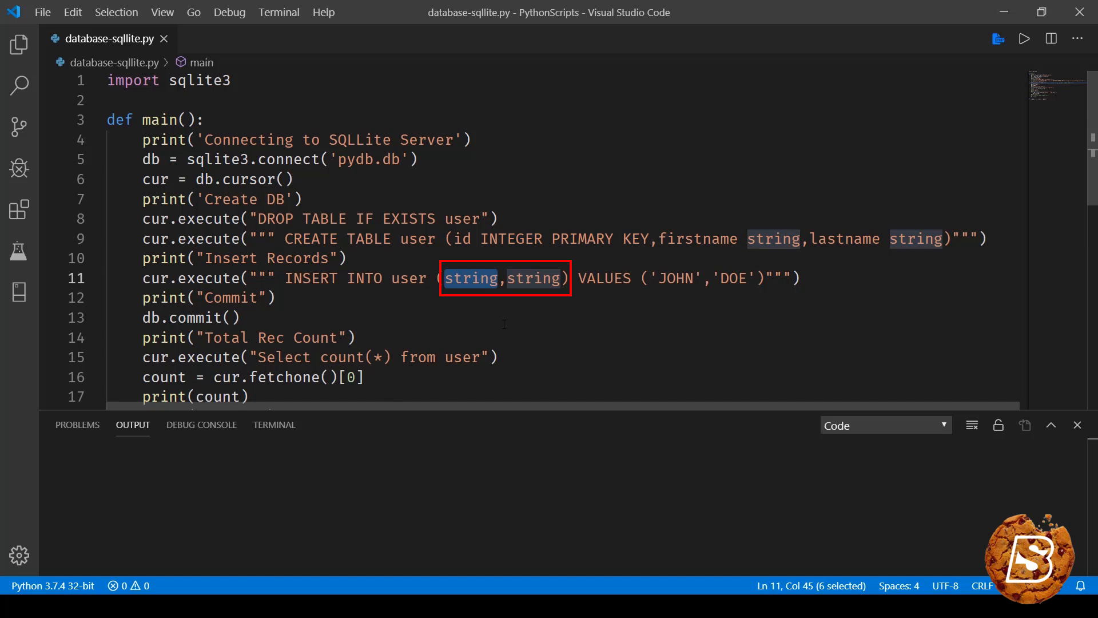
pyautogui.write('first')
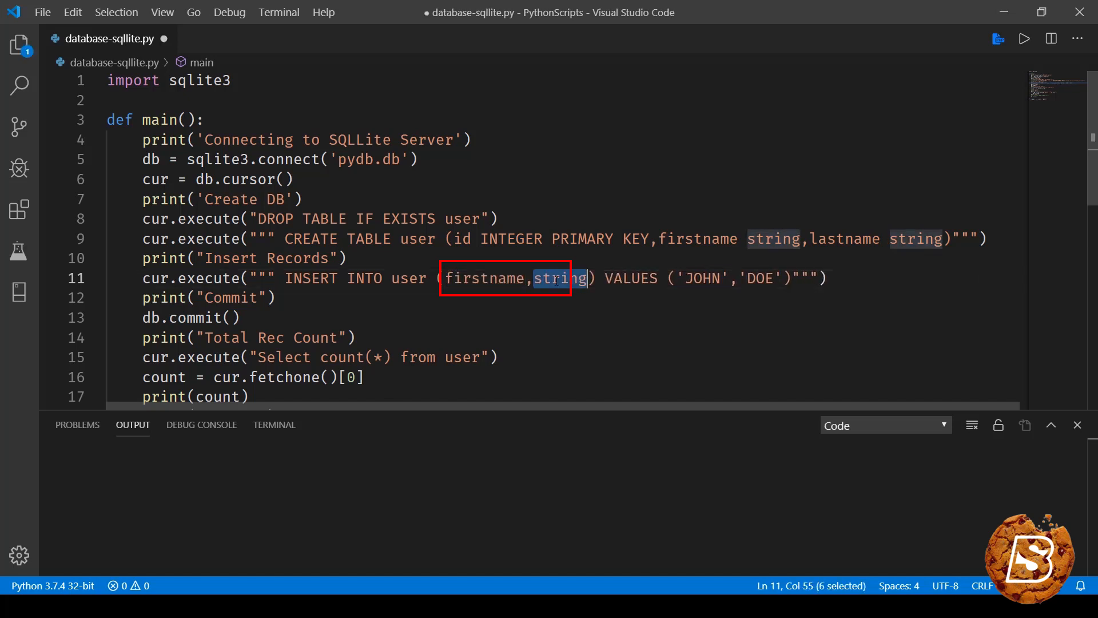
pyautogui.write('lastn')
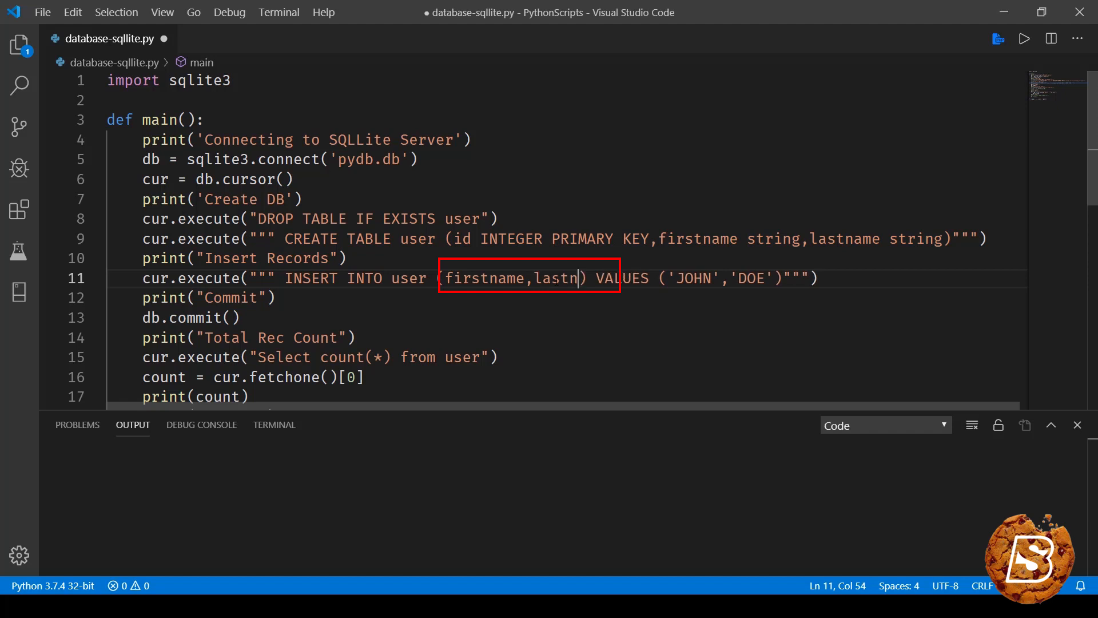
pyautogui.click(1024, 39)
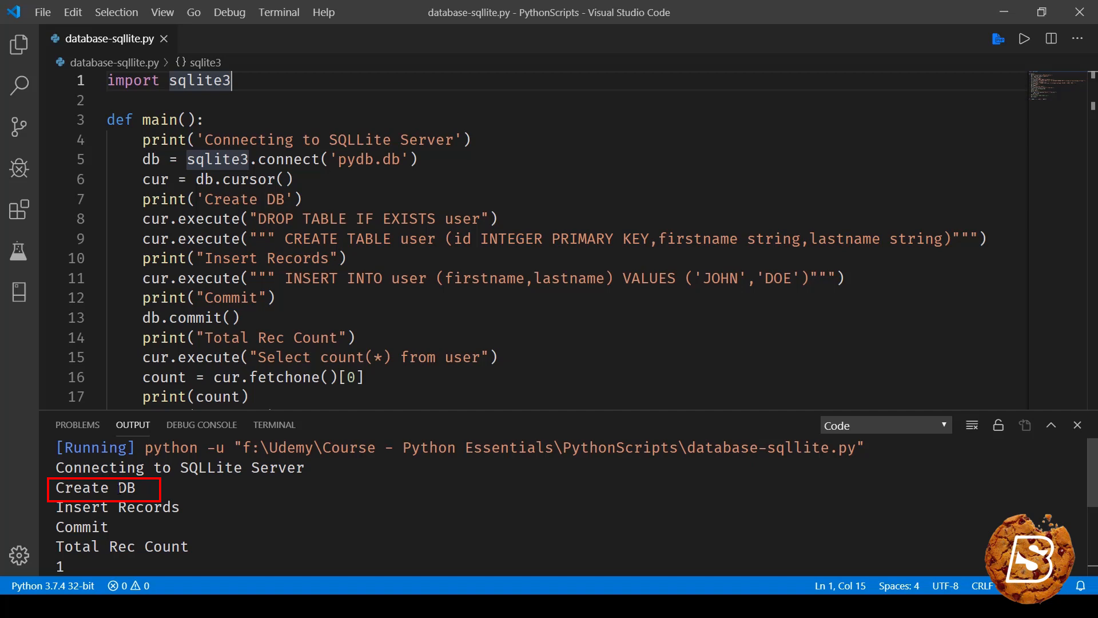
# Step: Find and view pydb.db in the project's Explorer, then hide the sidebar
pyautogui.click(19, 44)
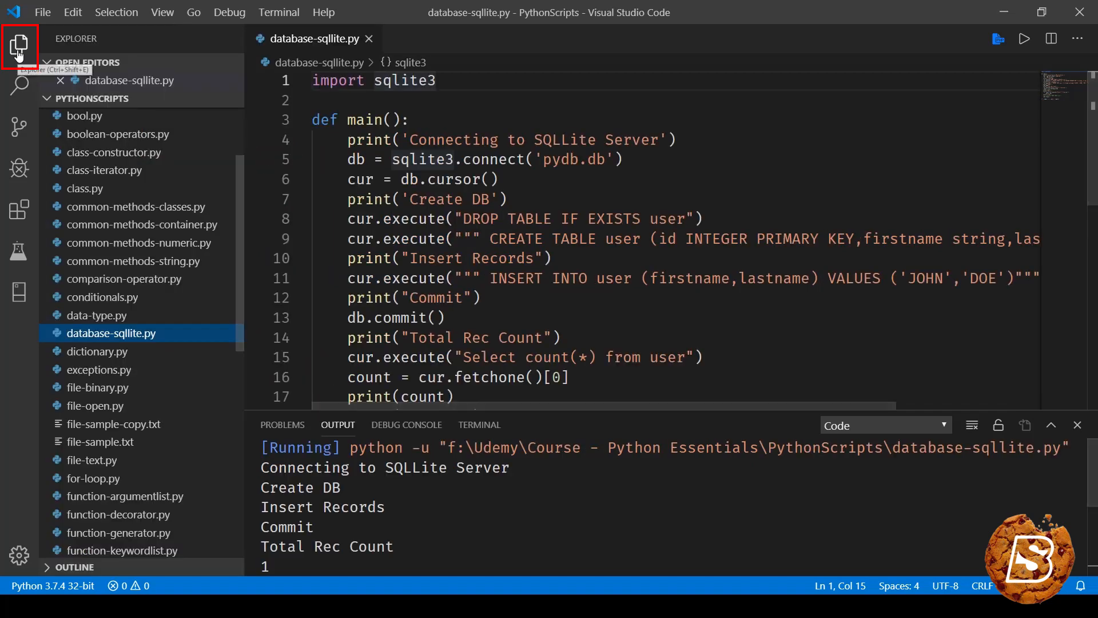
pyautogui.moveTo(219, 449)
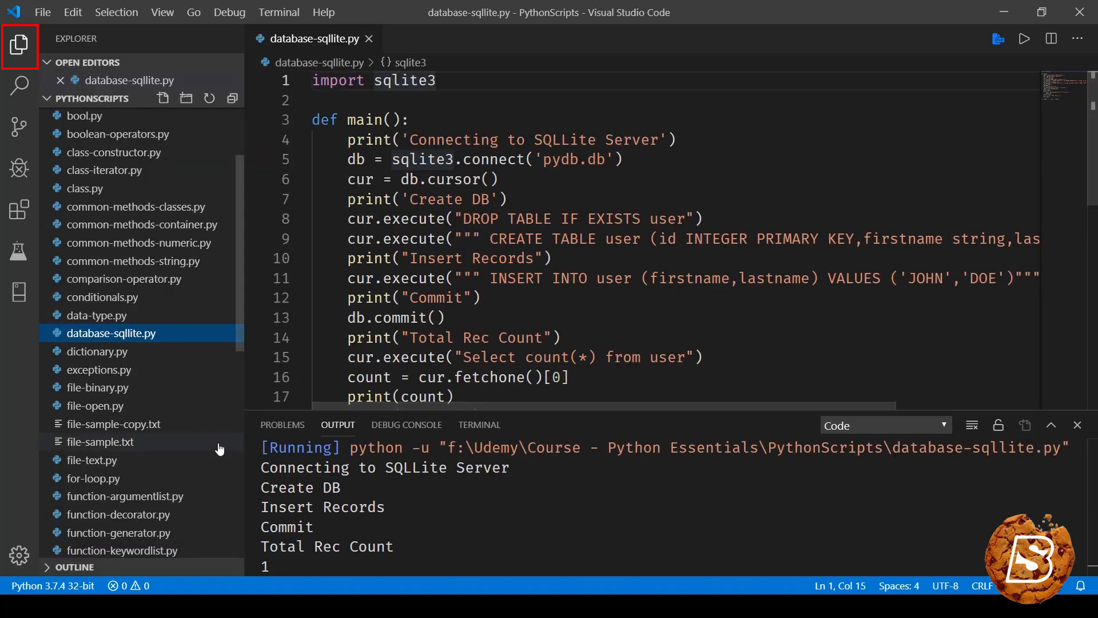
pyautogui.scroll(-3)
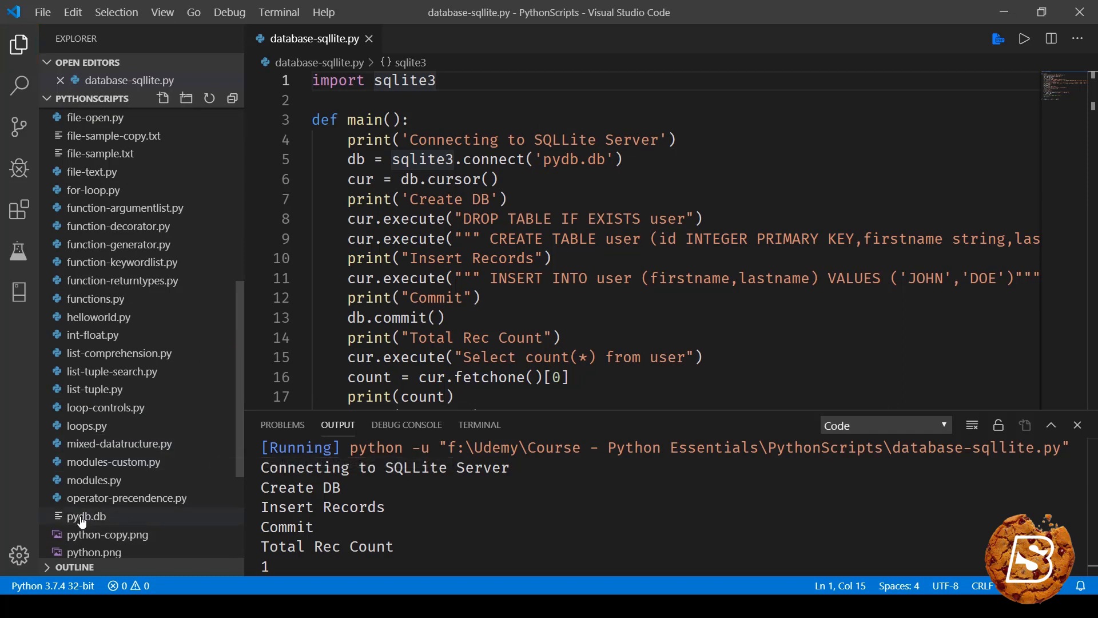
pyautogui.click(87, 515)
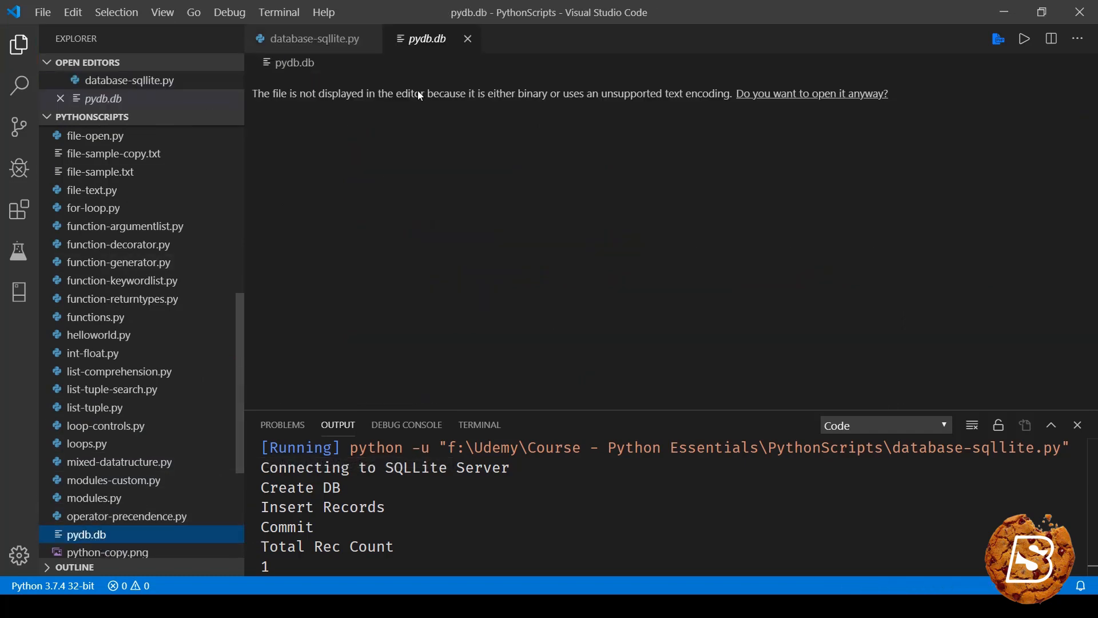
pyautogui.moveTo(655, 203)
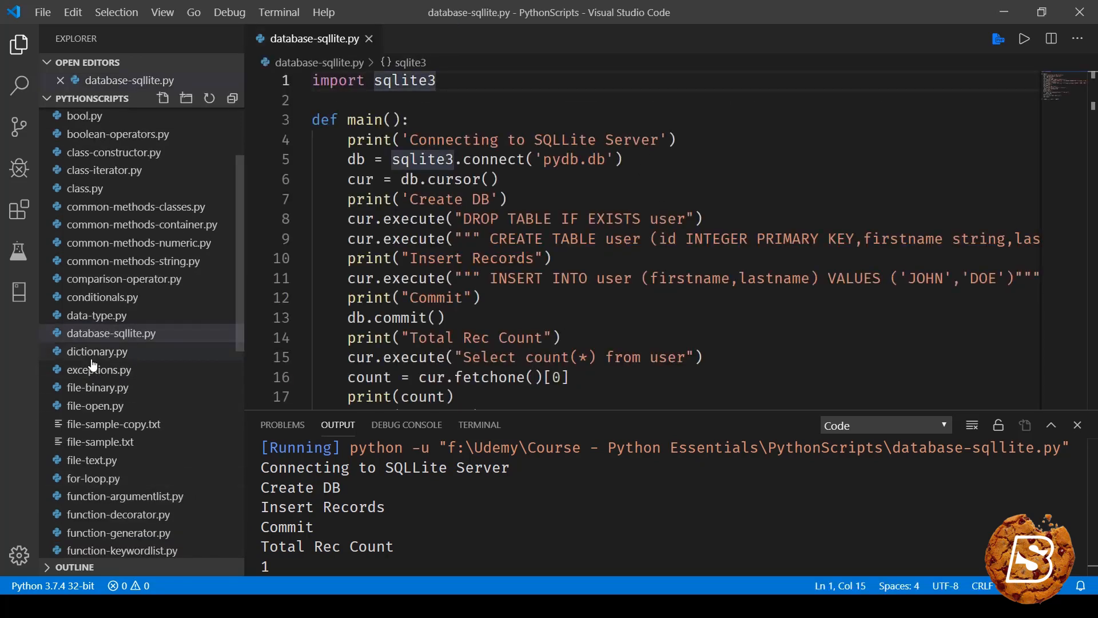
pyautogui.scroll(-3)
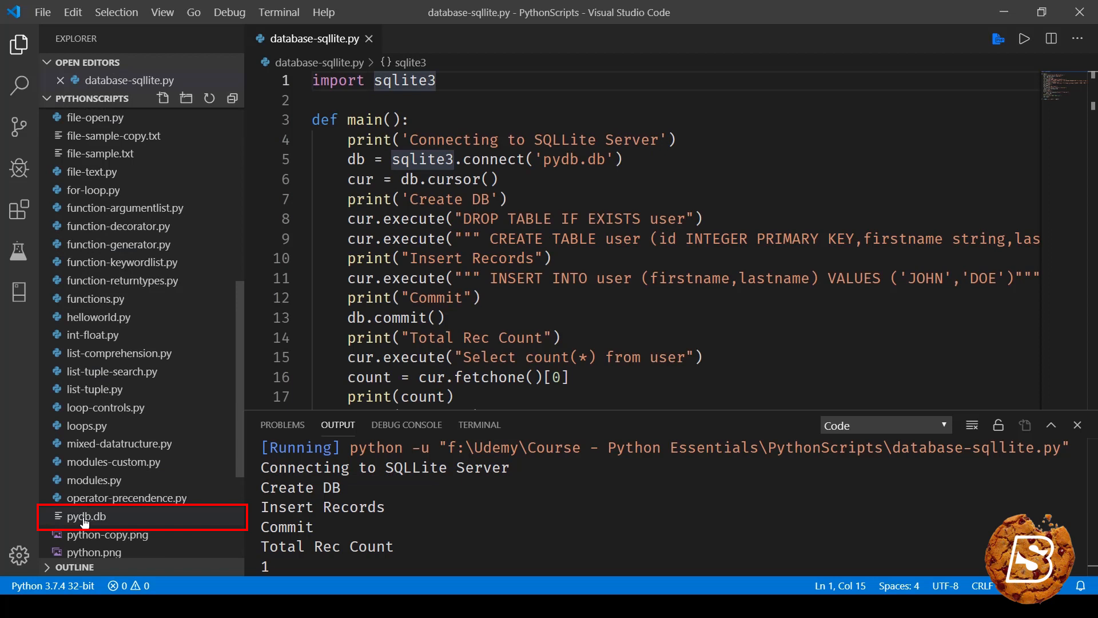
pyautogui.moveTo(116, 524)
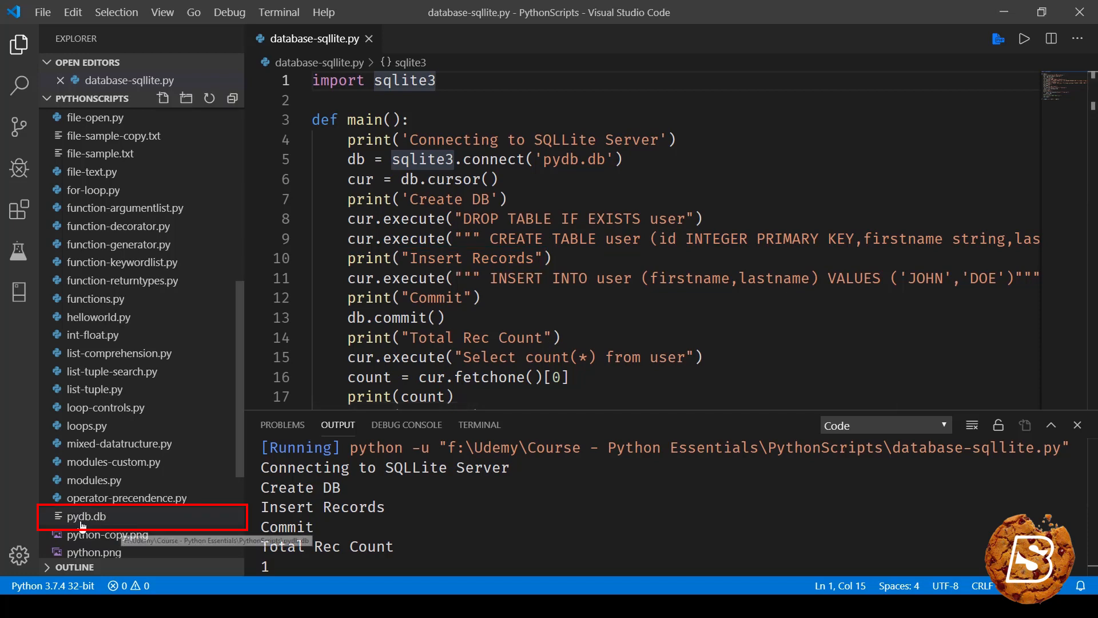
pyautogui.click(19, 42)
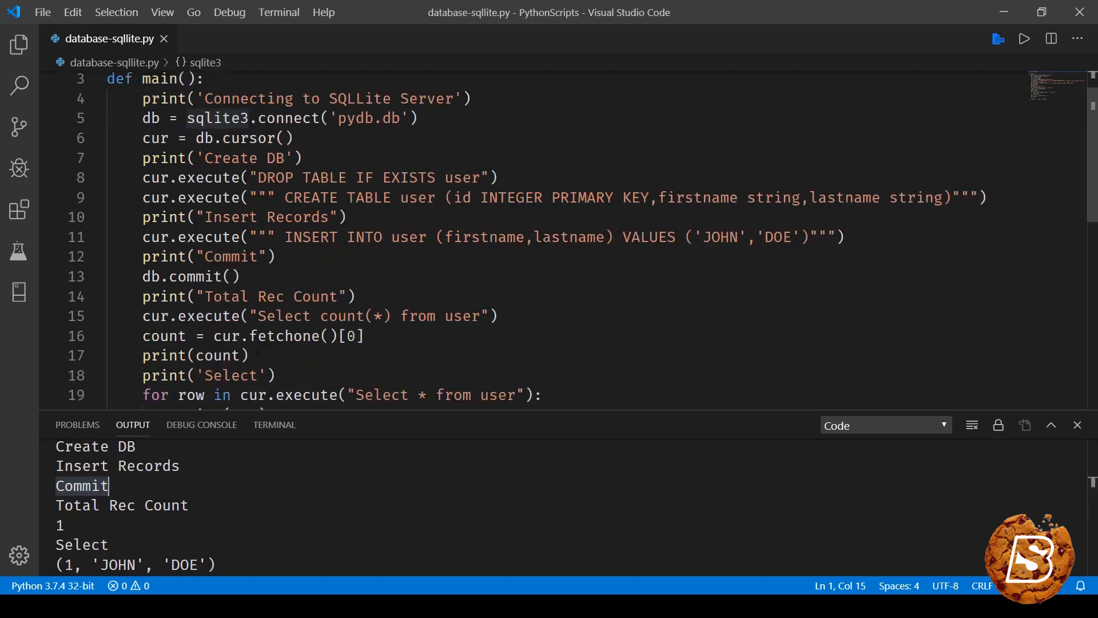
# Step: Uncomment cur.execute("DROP TABLE user") at the script's end and save with Ctrl+S
pyautogui.scroll(-3)
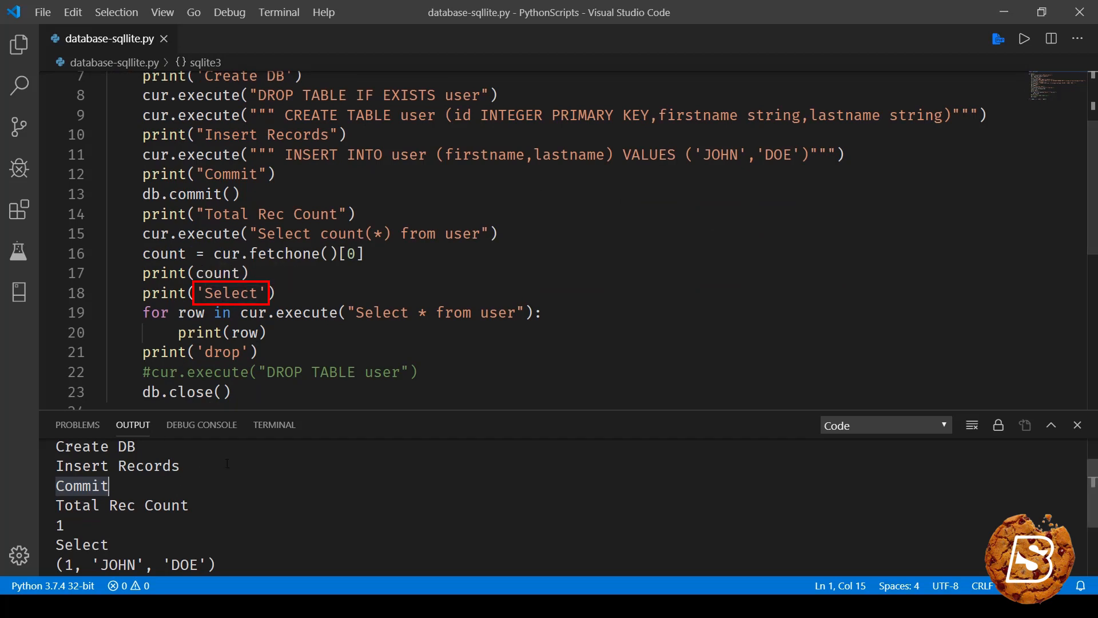
pyautogui.scroll(-3)
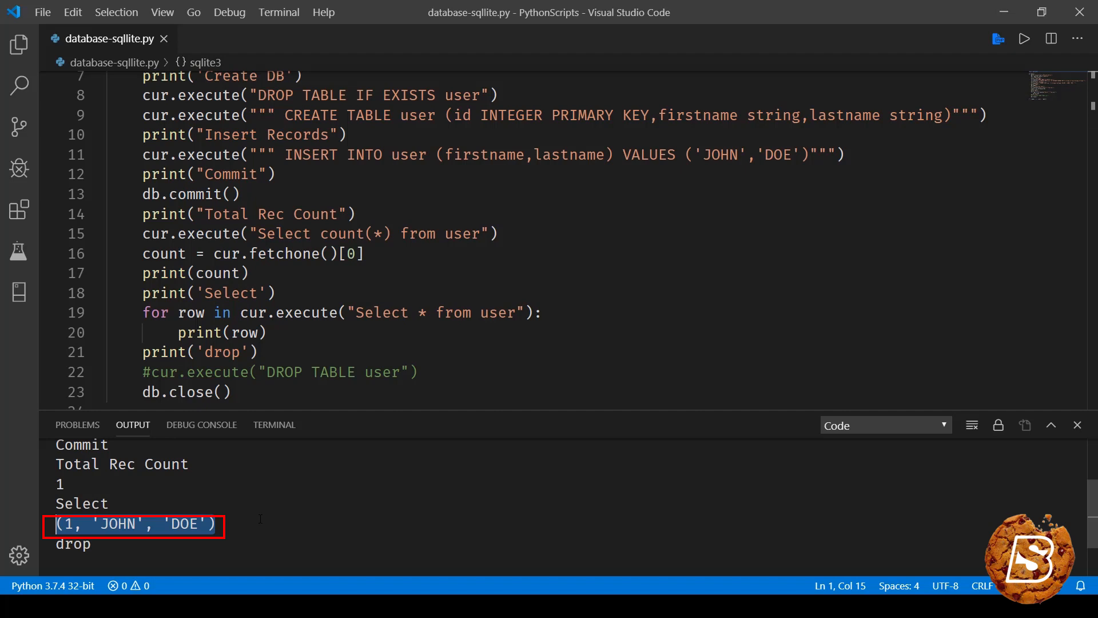
pyautogui.click(268, 293)
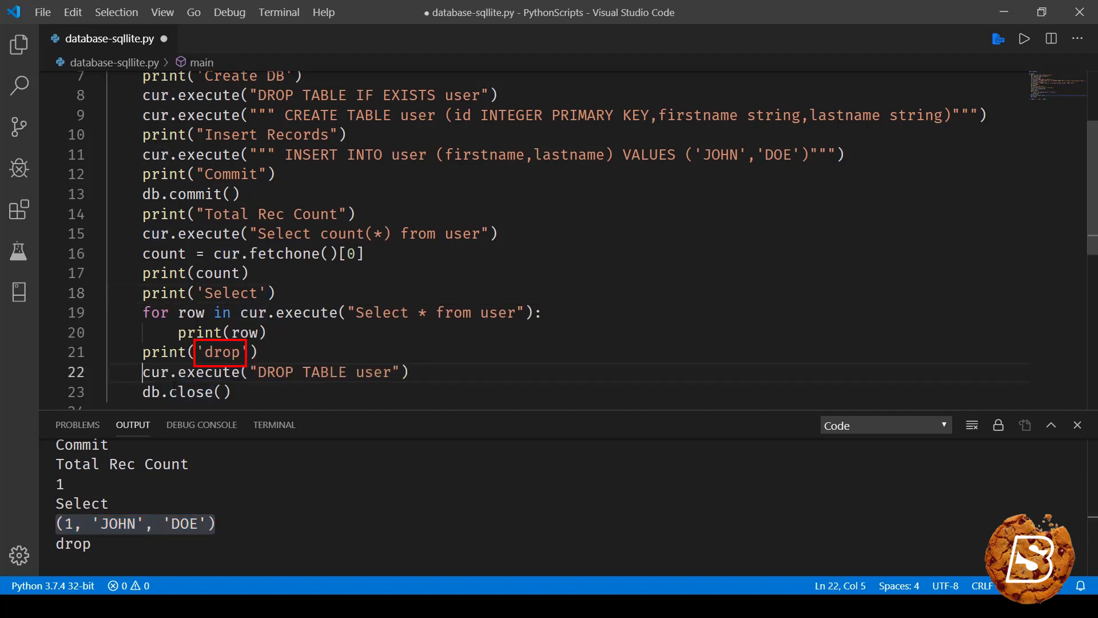
pyautogui.press('ctrl+s')
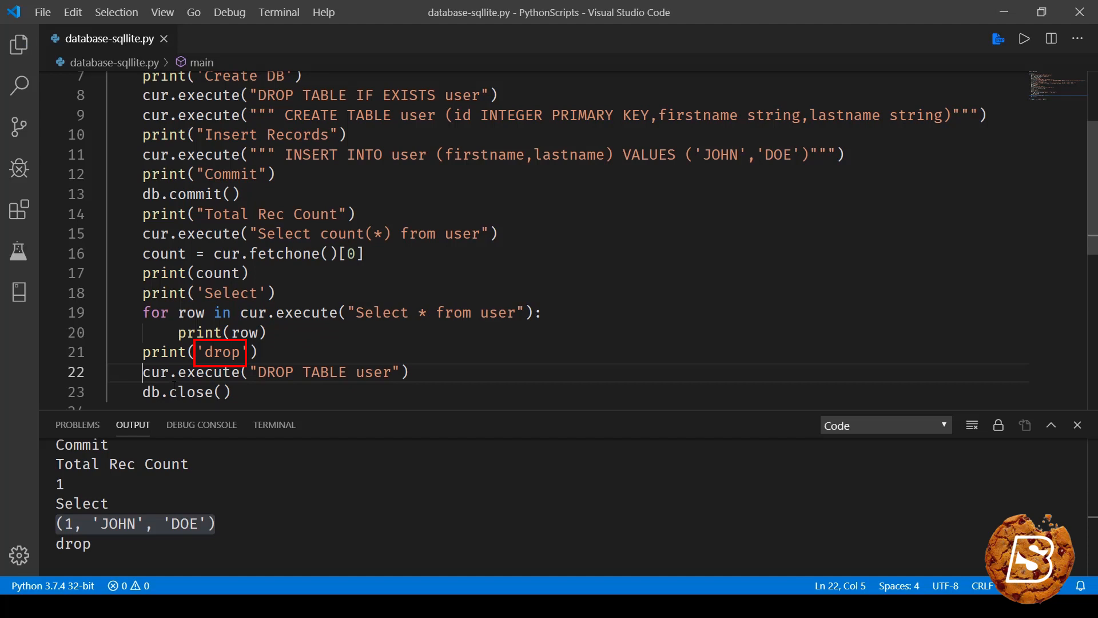
pyautogui.doubleClick(374, 372)
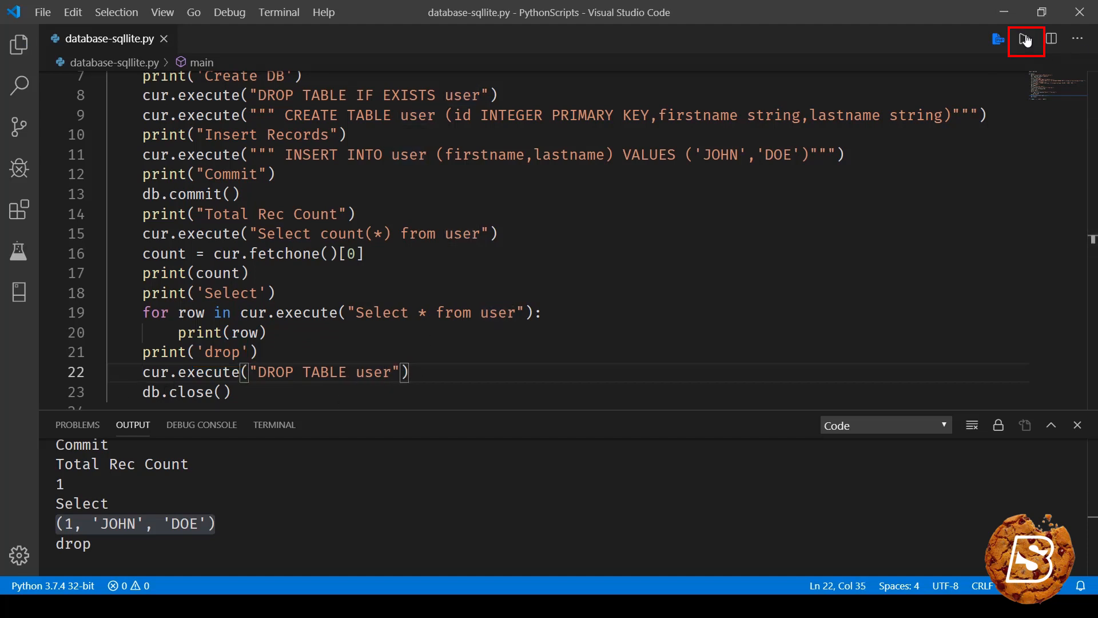
# Step: Run the Python file and scroll the editor back to the top
pyautogui.click(1024, 39)
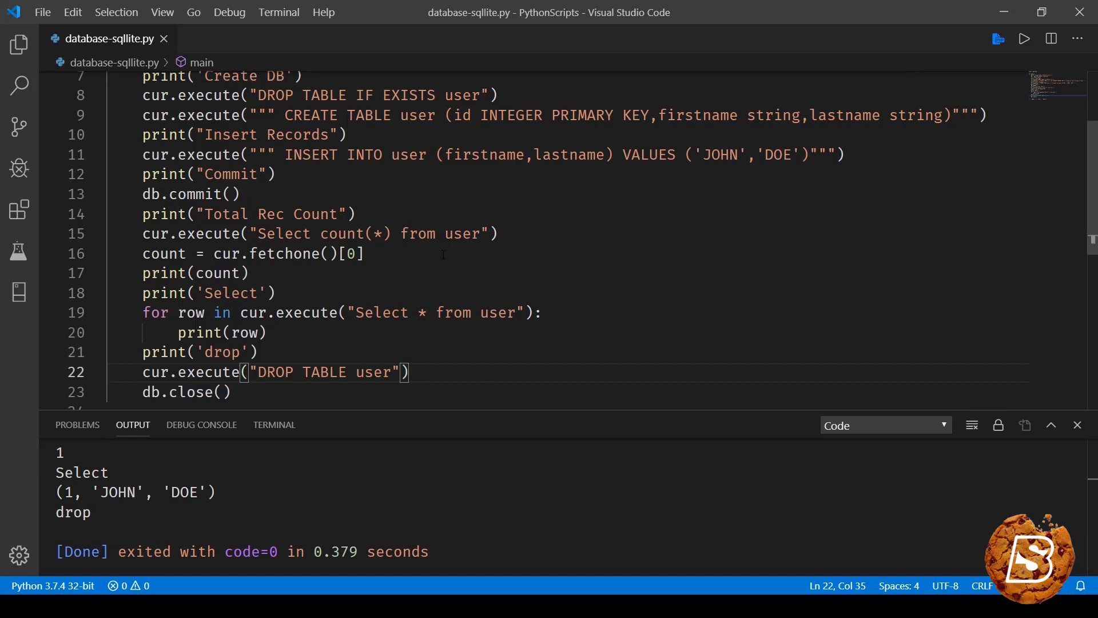
pyautogui.scroll(3)
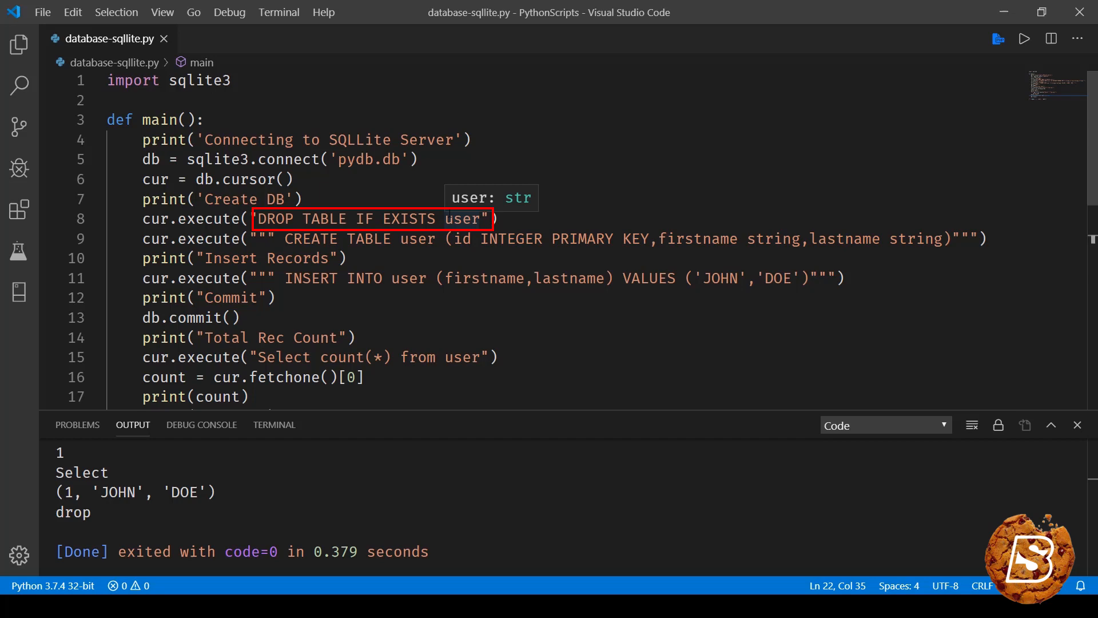
pyautogui.scroll(-3)
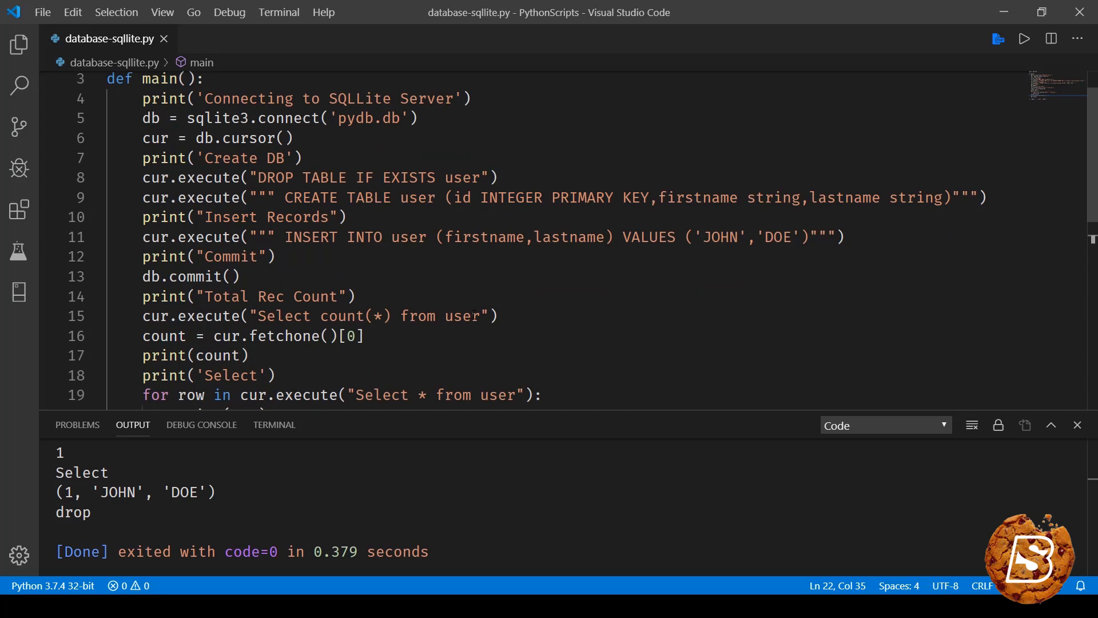
pyautogui.scroll(3)
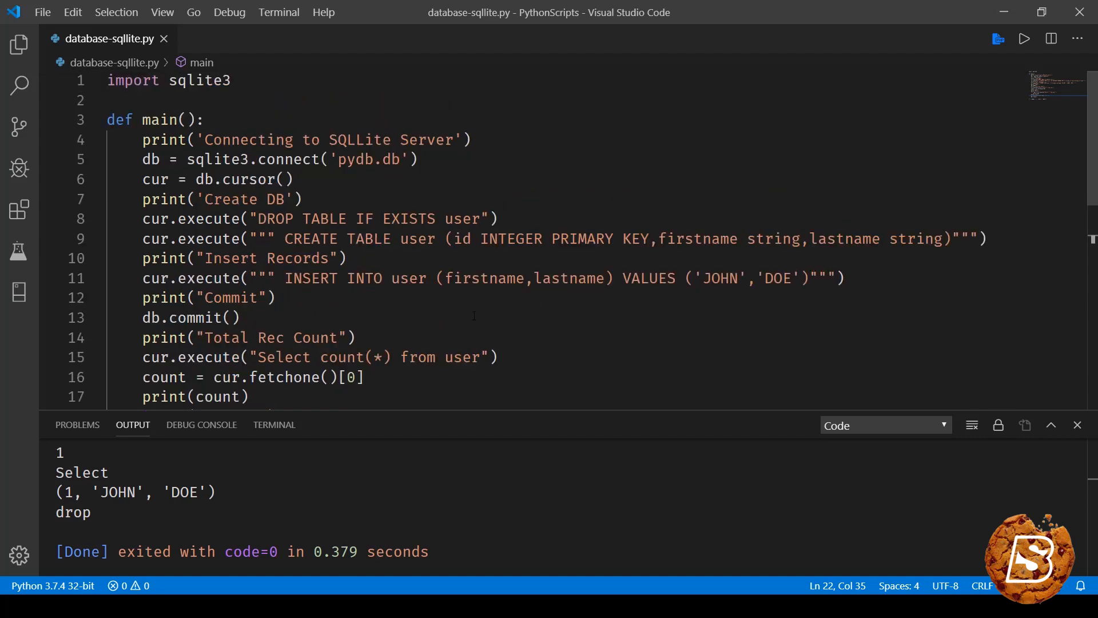